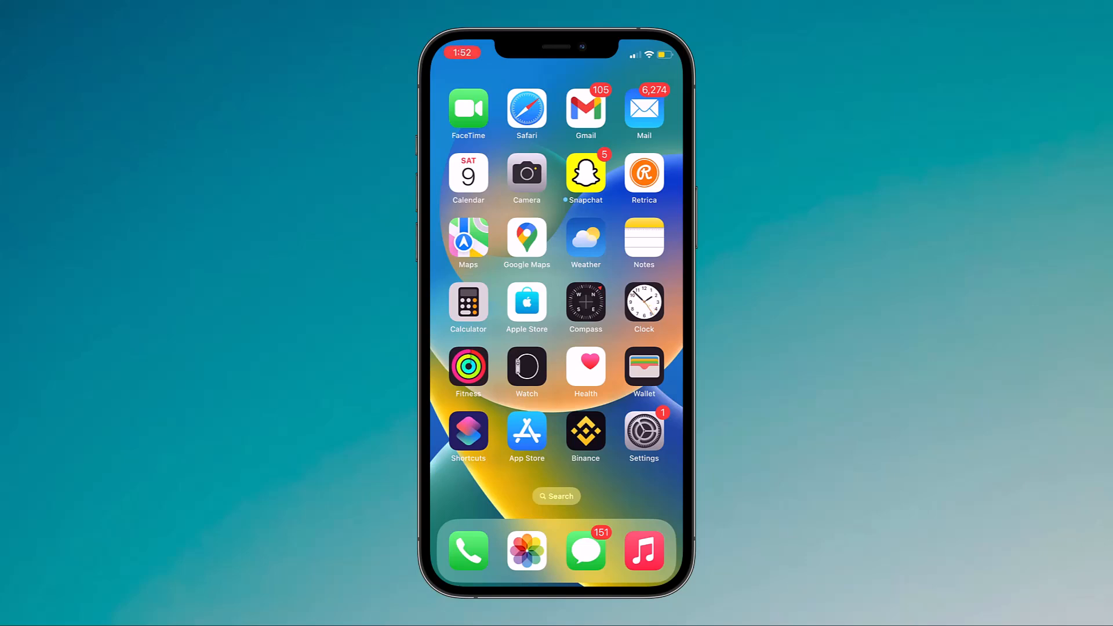
Step: Go into iOS Settings and the Apple ID account page
{"action": "left_click", "coordinate": [641, 430]}
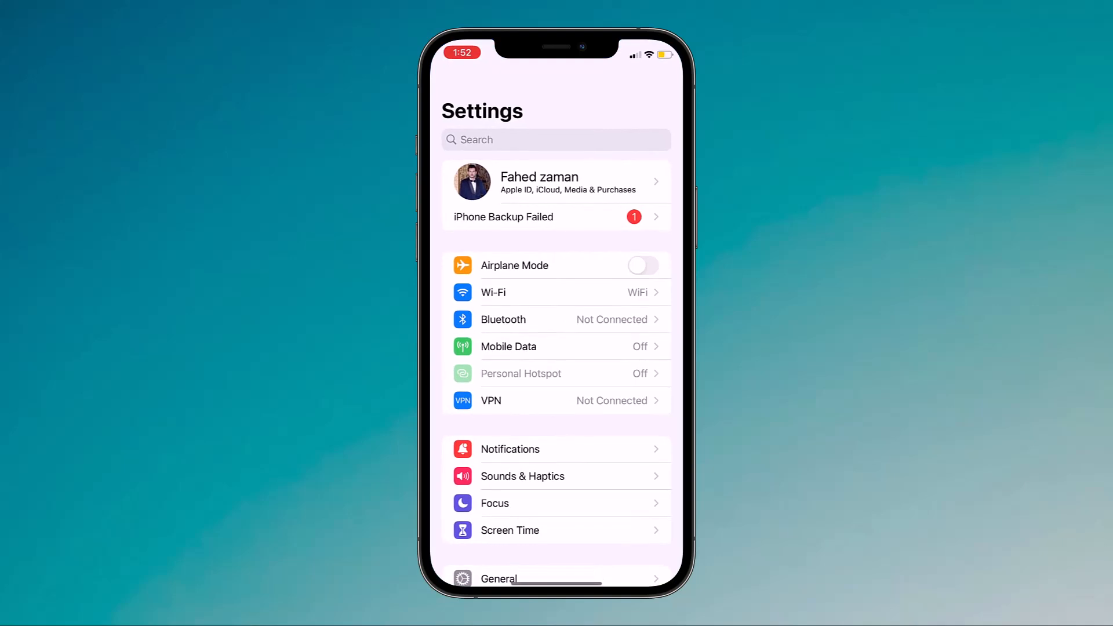
{"action": "left_click", "coordinate": [498, 577]}
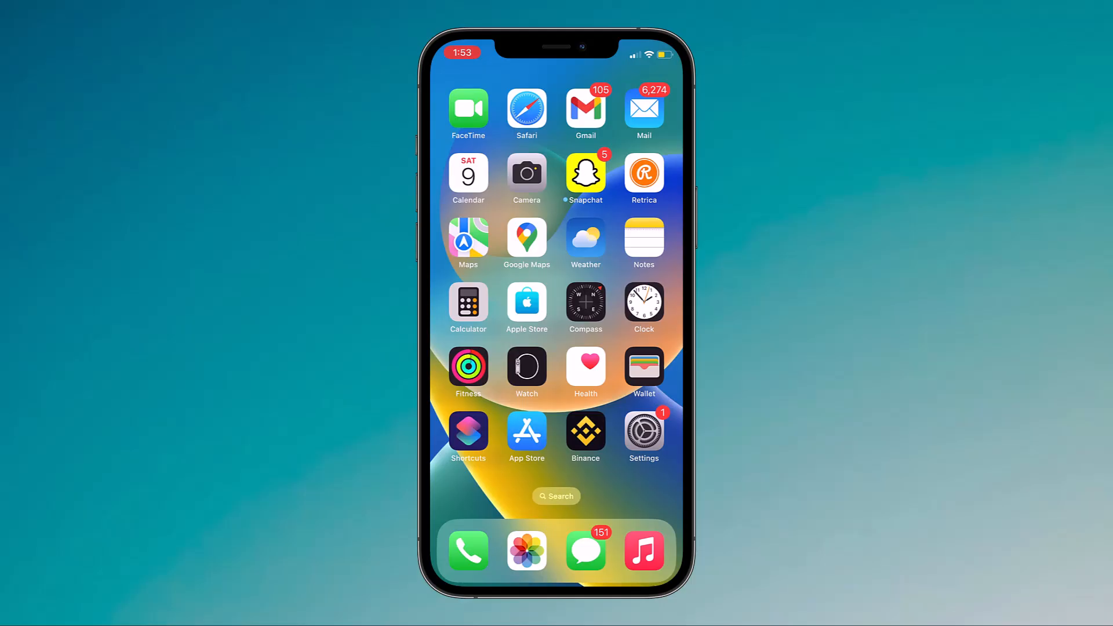
{"action": "left_click", "coordinate": [642, 431]}
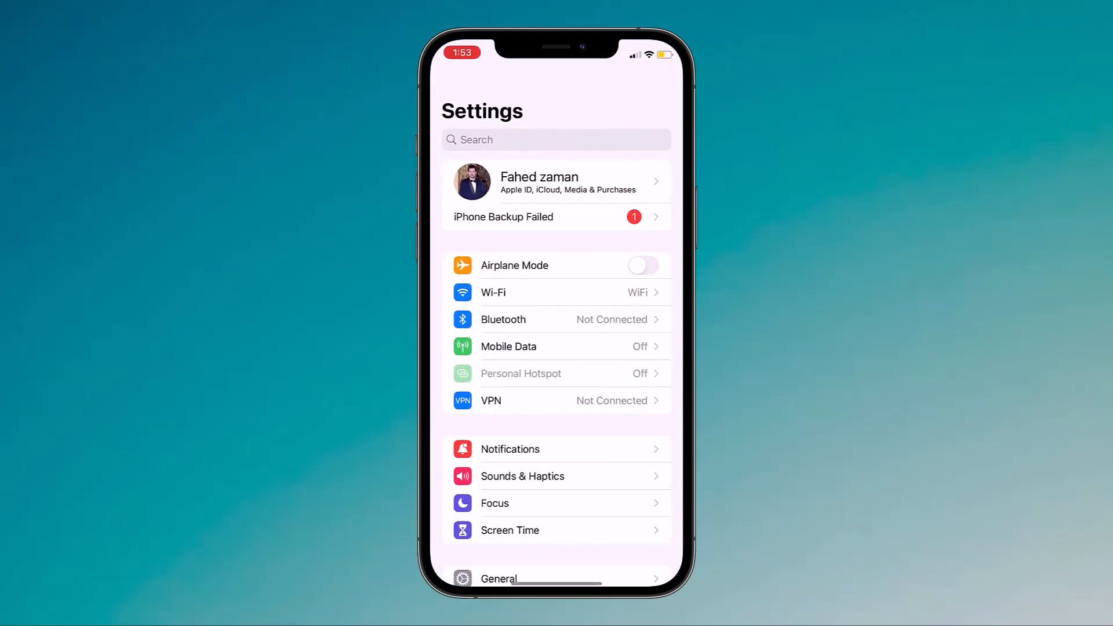
{"action": "left_click", "coordinate": [556, 182]}
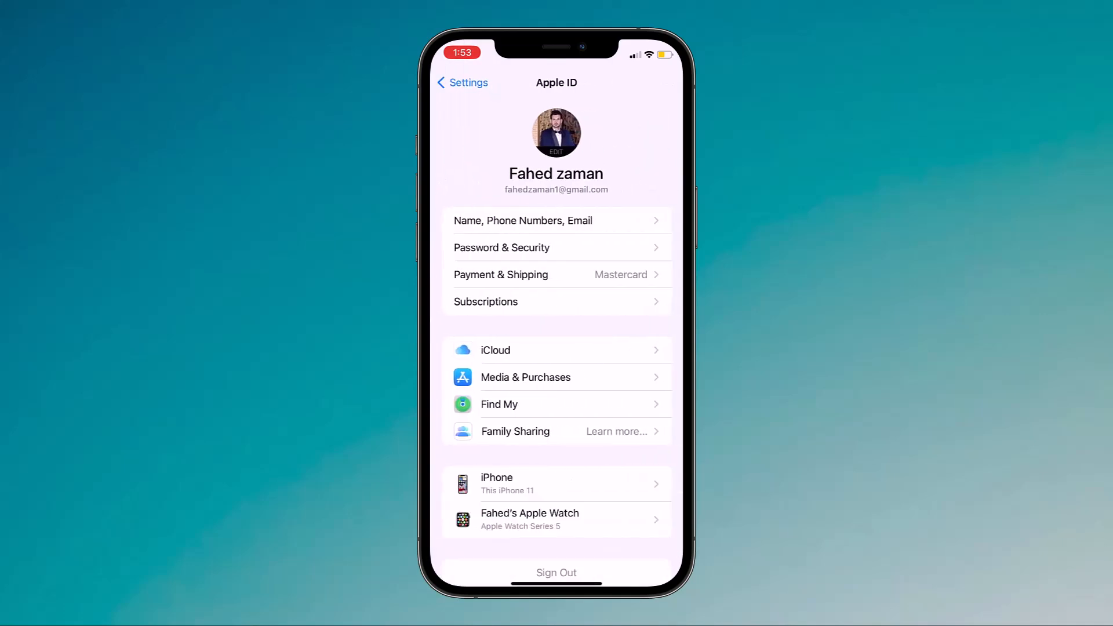
Step: Reach the Find My iPhone options under Find My and toggle the setting
{"action": "left_click", "coordinate": [556, 403]}
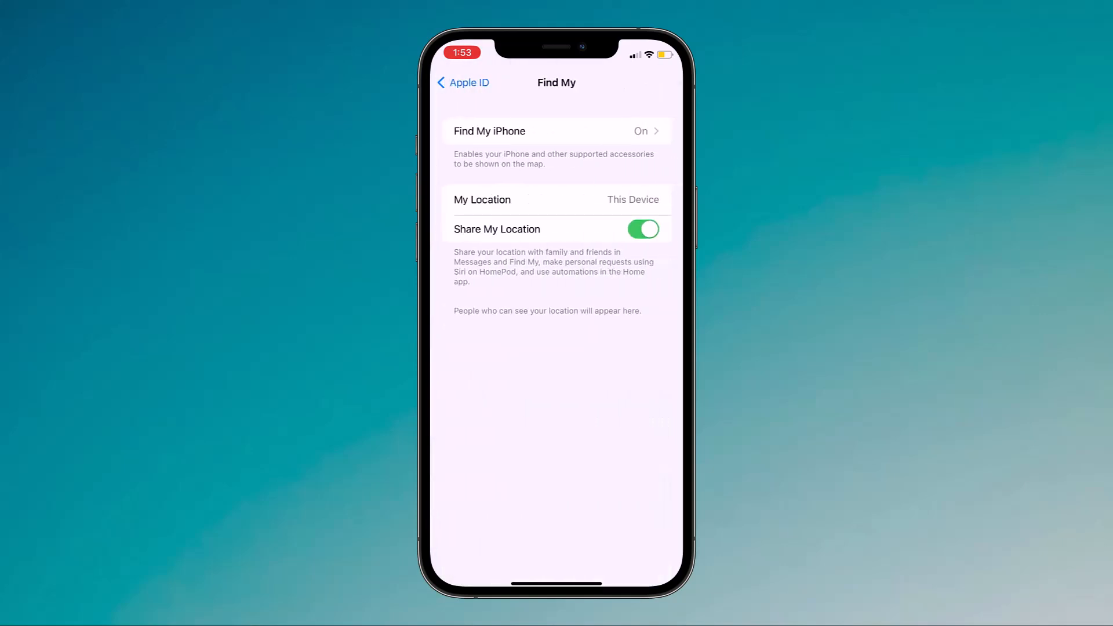
{"action": "left_click", "coordinate": [559, 131]}
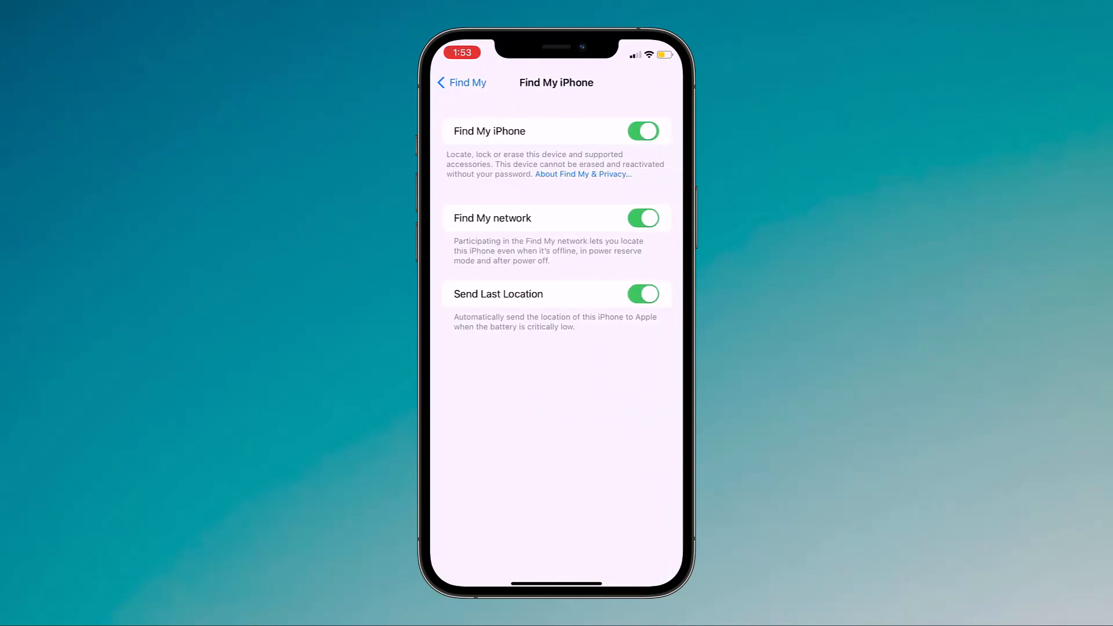
{"action": "left_click", "coordinate": [641, 131]}
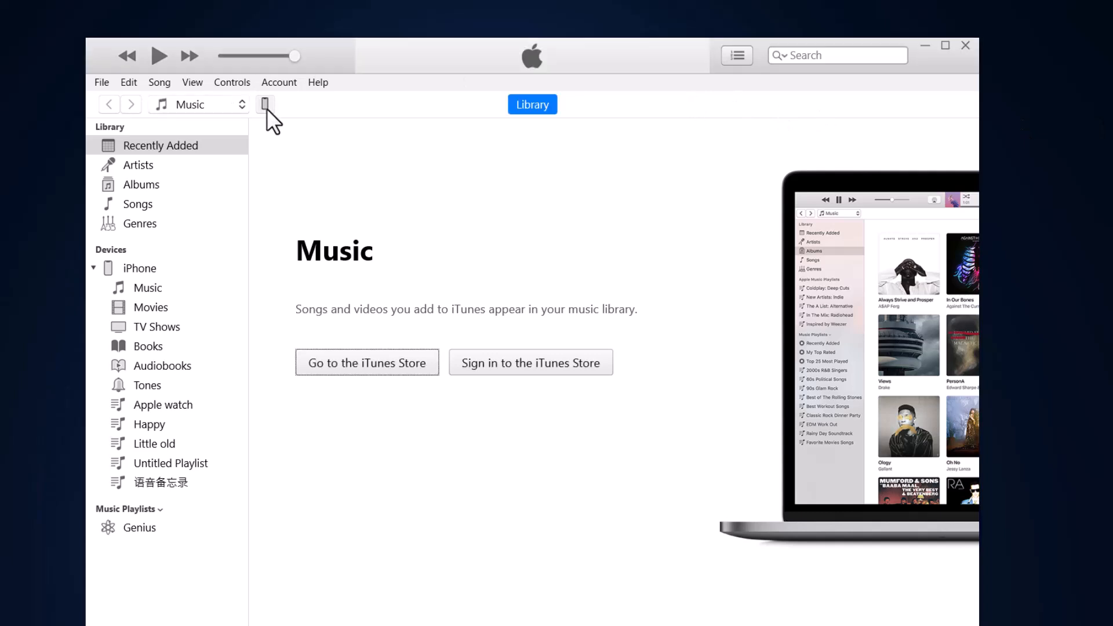
Step: Start a Back Up Now of the connected iPhone and answer the encryption prompt
{"action": "left_click", "coordinate": [266, 104]}
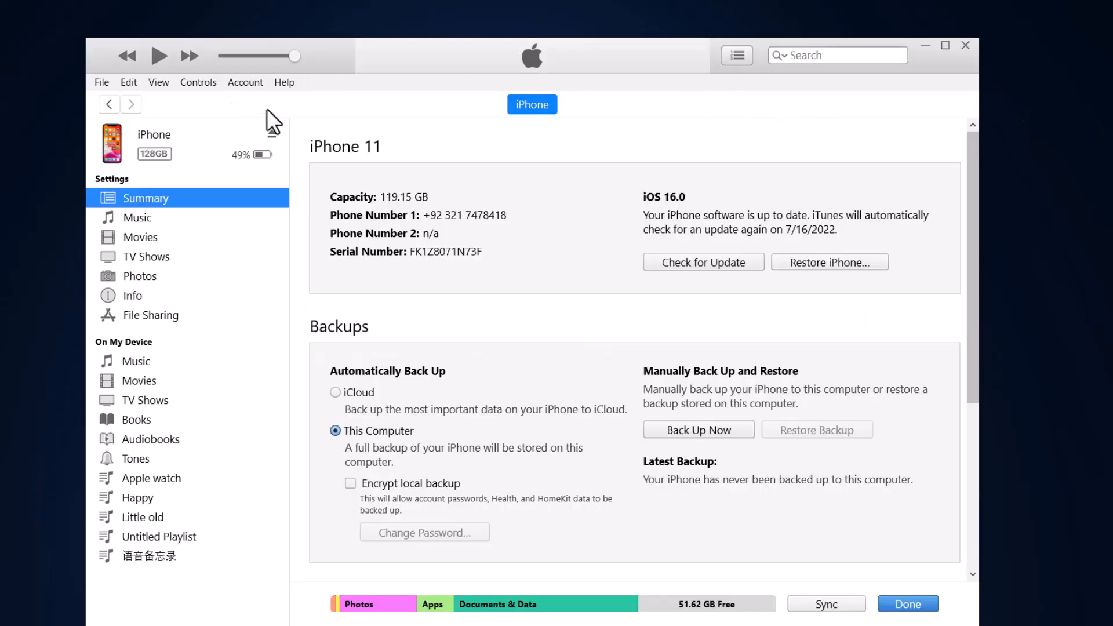
{"action": "mouse_move", "coordinate": [697, 389]}
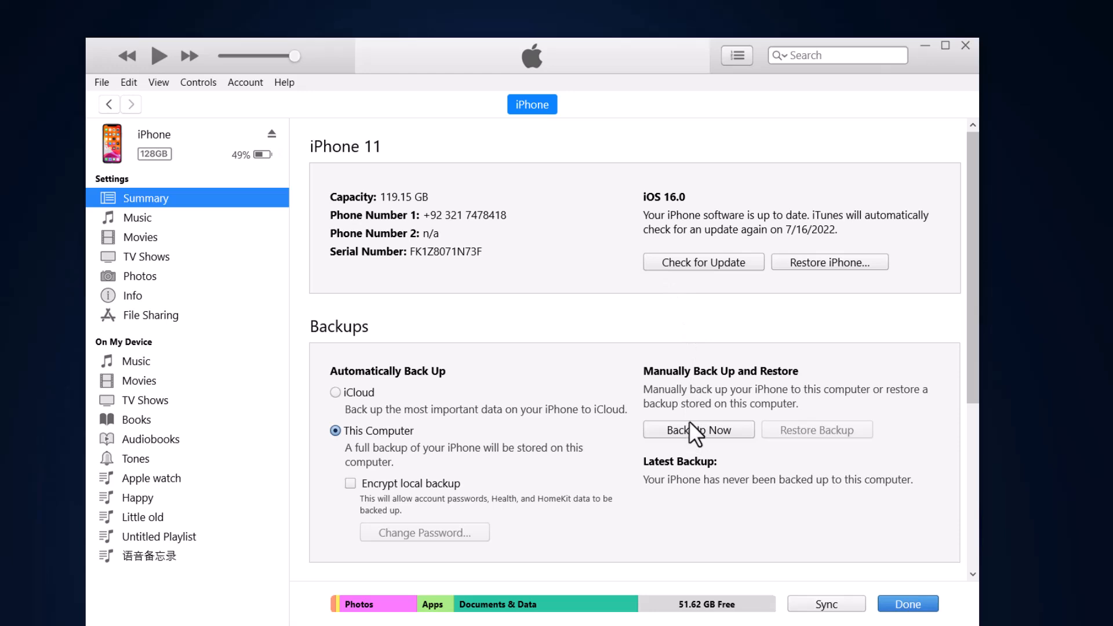
{"action": "left_click", "coordinate": [697, 429]}
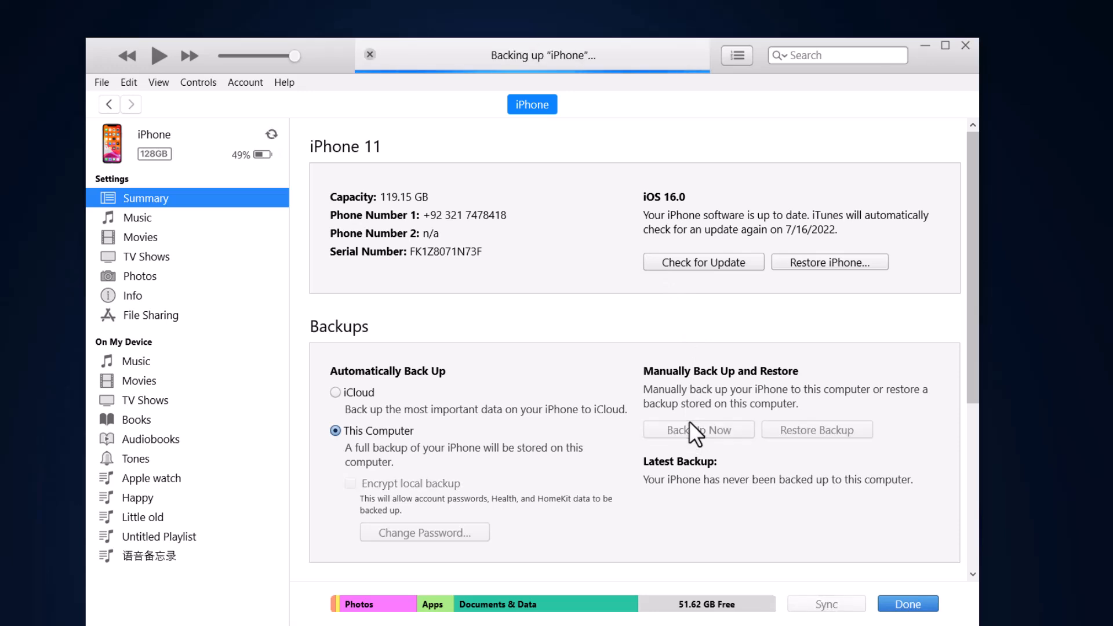
{"action": "left_click", "coordinate": [697, 429]}
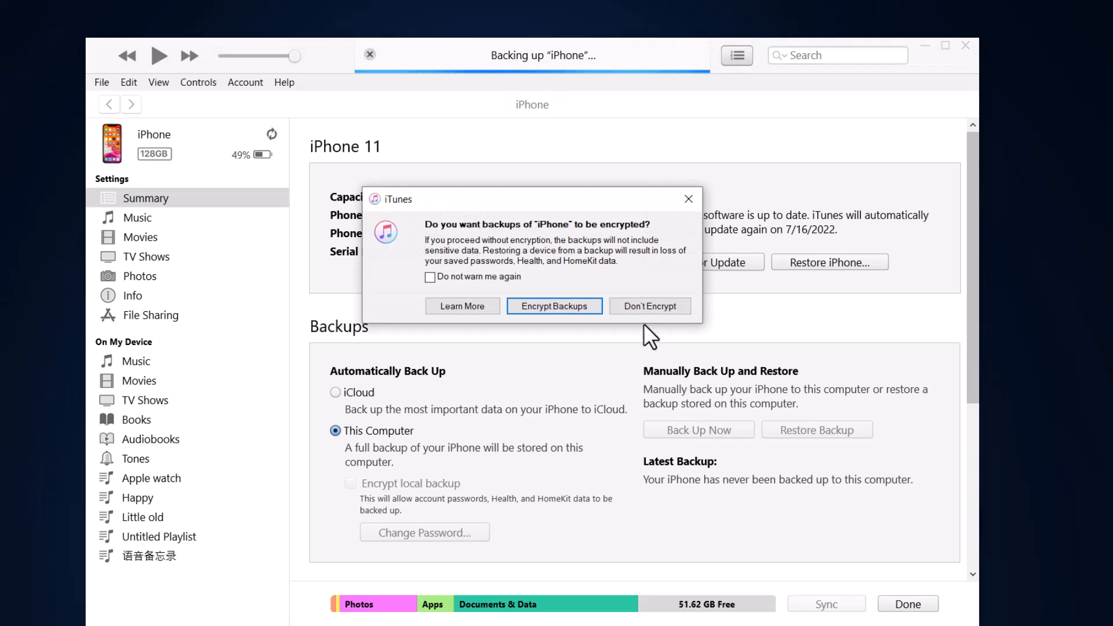
{"action": "left_click", "coordinate": [649, 306]}
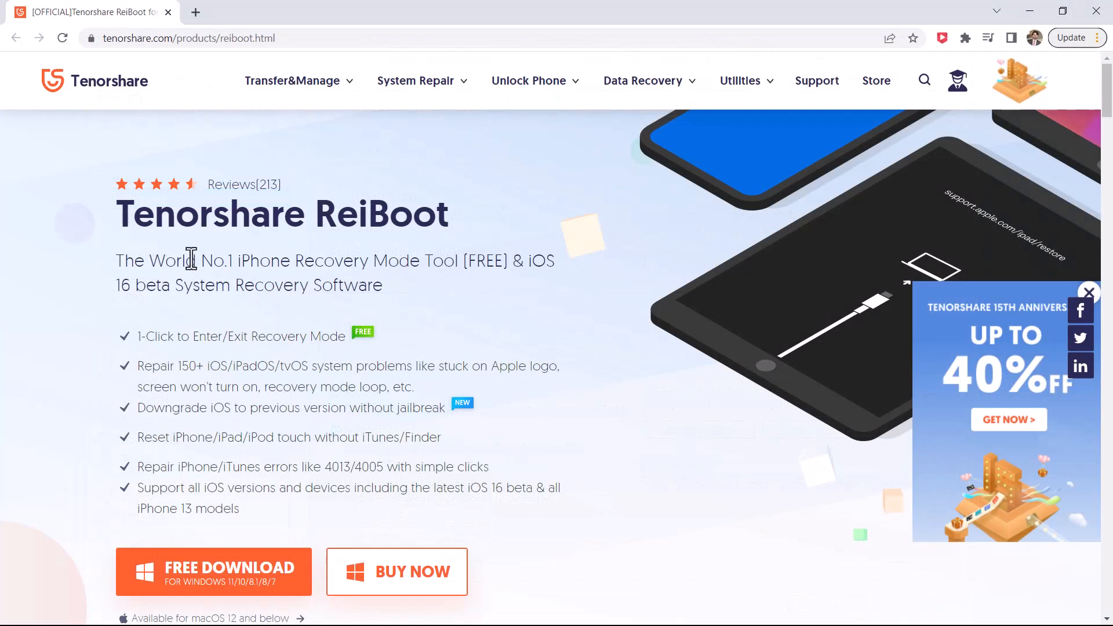
{"action": "mouse_move", "coordinate": [402, 314]}
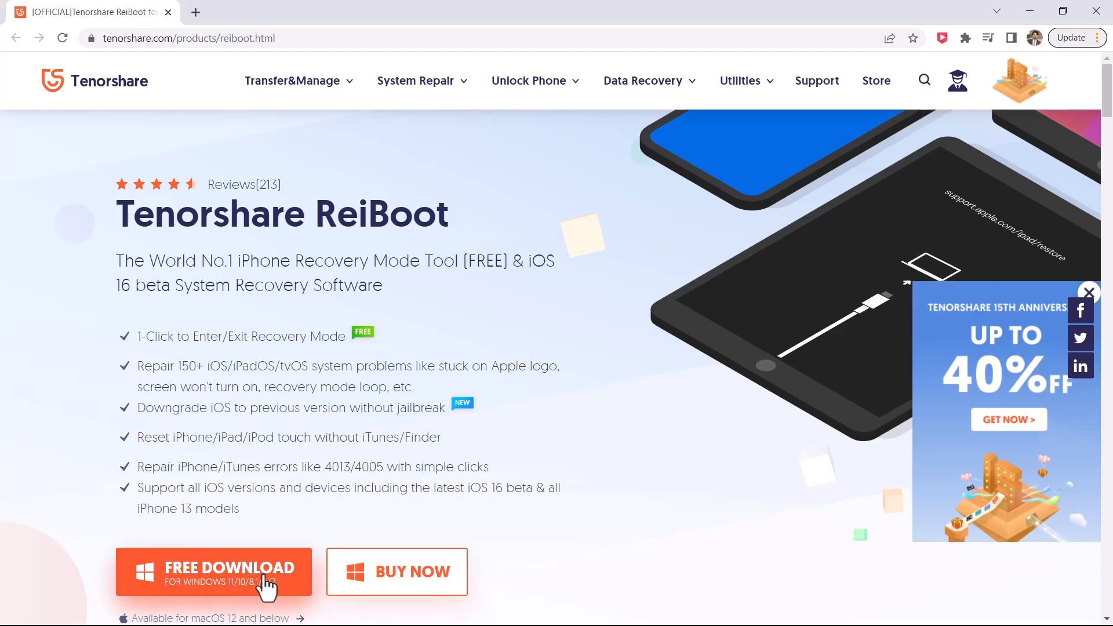
Step: Download the free Windows version of Tenorshare ReiBoot
{"action": "left_click", "coordinate": [213, 571]}
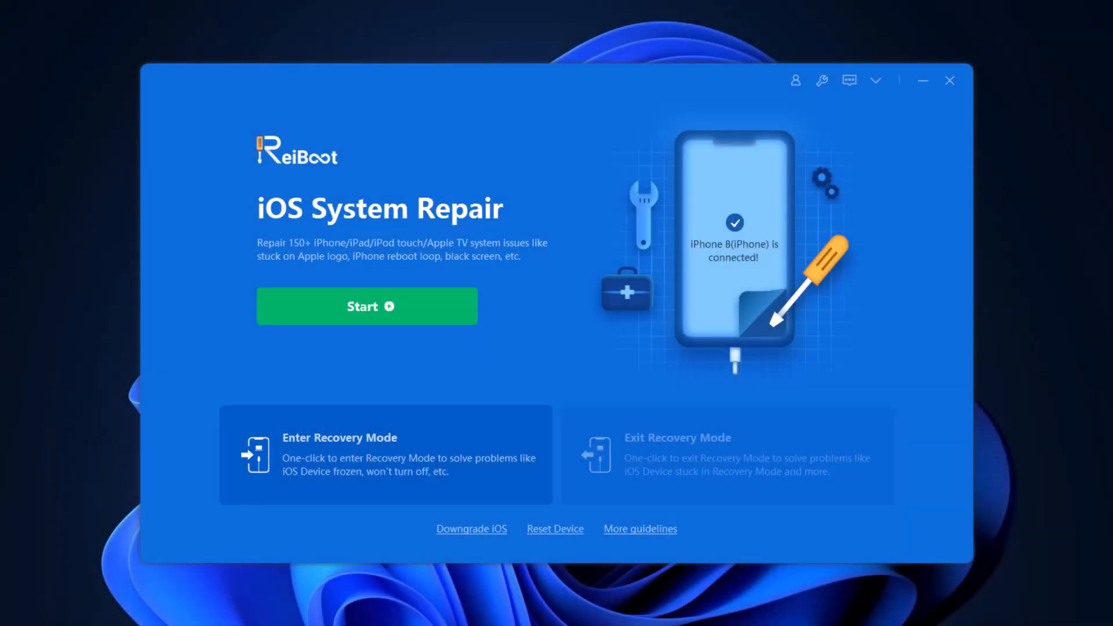
{"action": "mouse_move", "coordinate": [495, 431]}
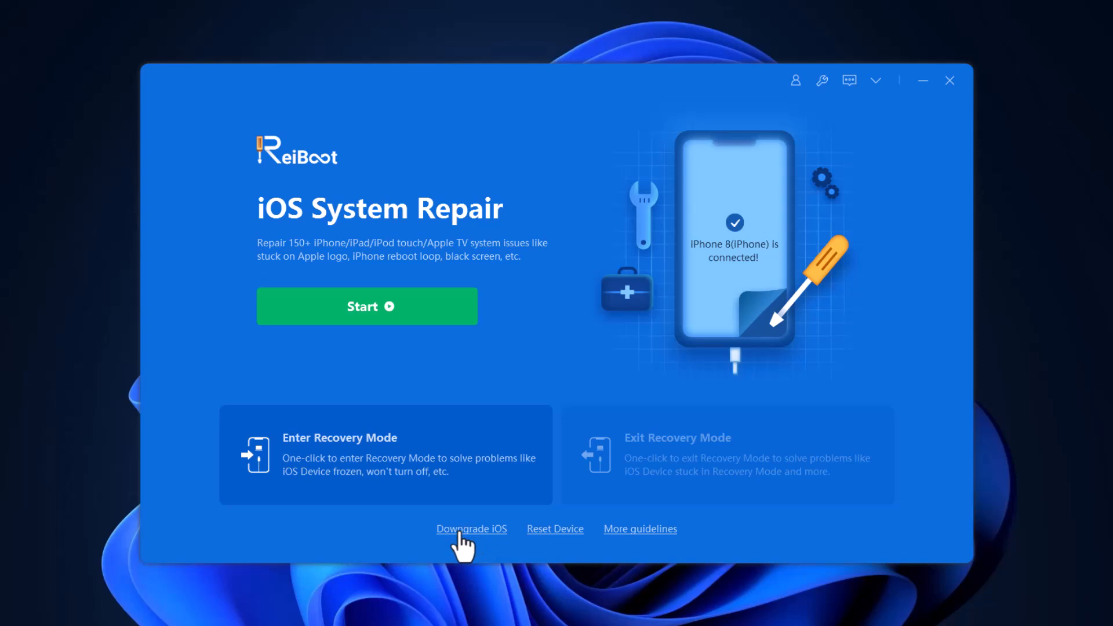
Step: Go to ReiBoot's Downgrade iOS feature and look at the Standard Downgrade option
{"action": "left_click", "coordinate": [471, 528]}
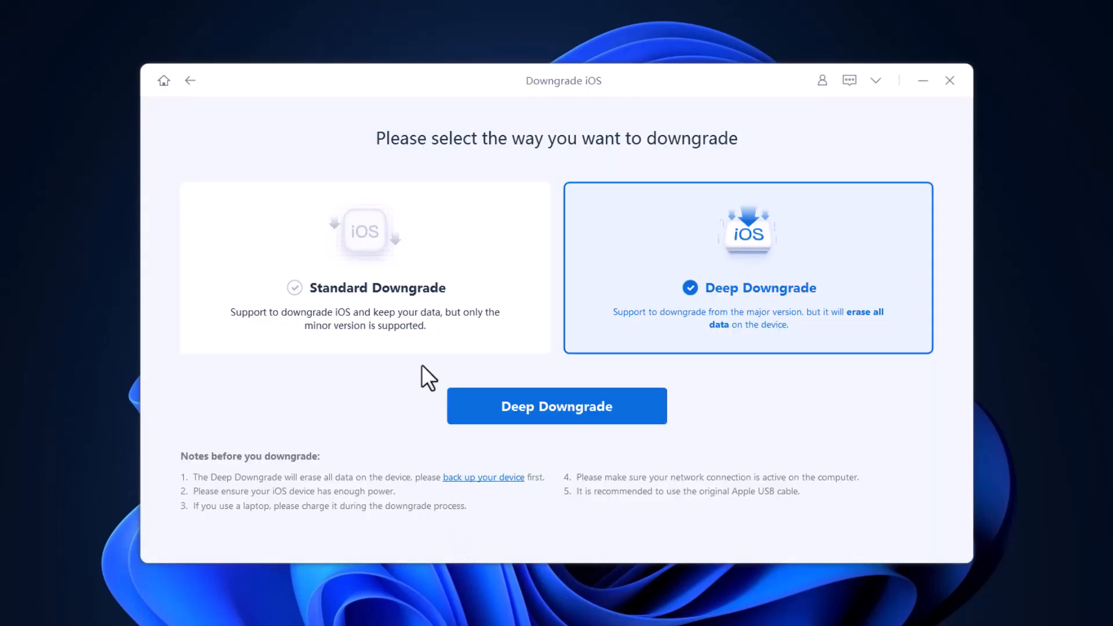
{"action": "left_click", "coordinate": [365, 268]}
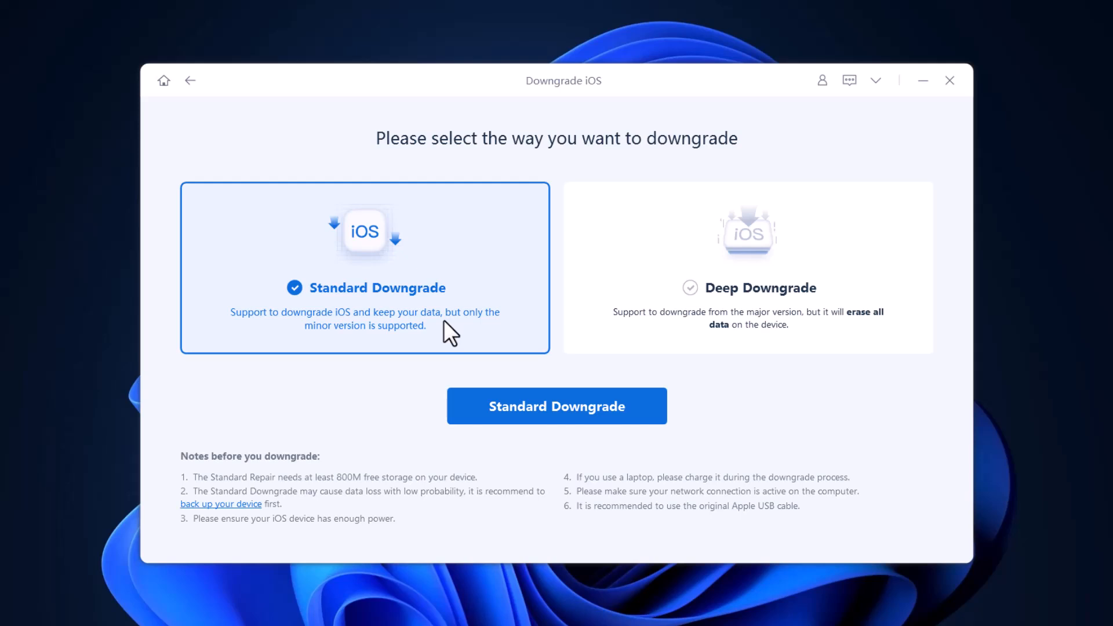
{"action": "mouse_move", "coordinate": [729, 341]}
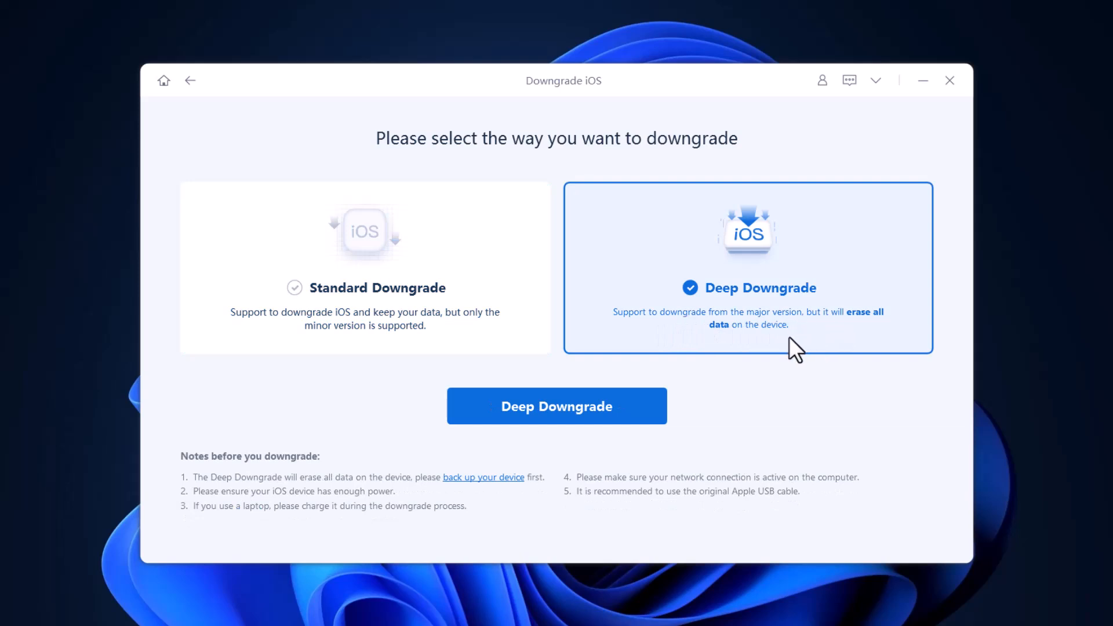
{"action": "mouse_move", "coordinate": [794, 340]}
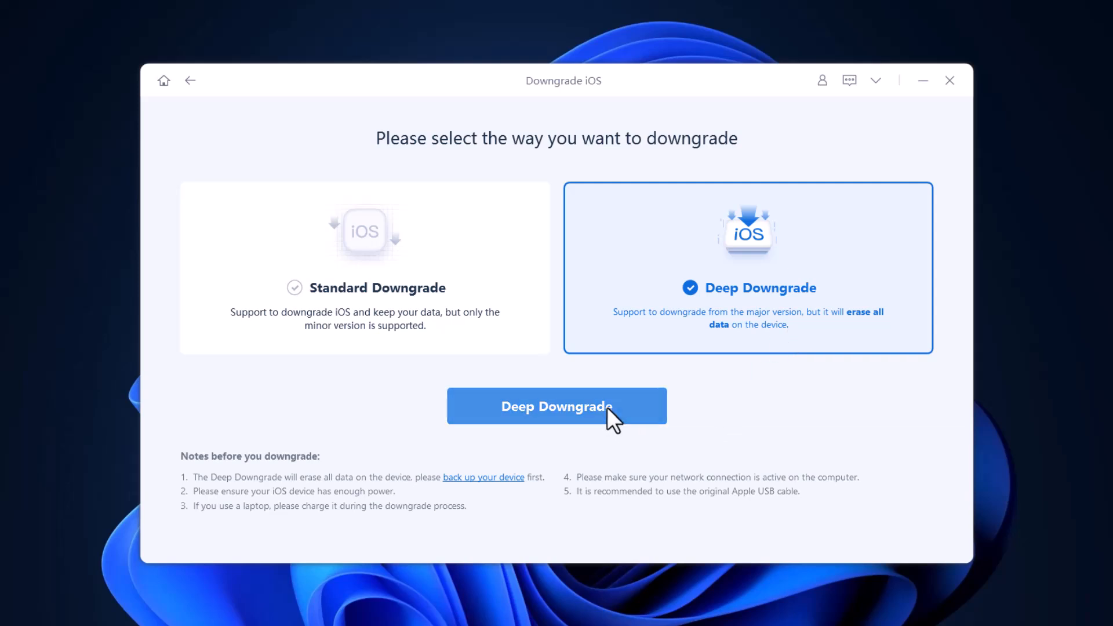
Step: Start the deep downgrade of the iPhone from iOS 16.0 to 15.5
{"action": "left_click", "coordinate": [557, 406]}
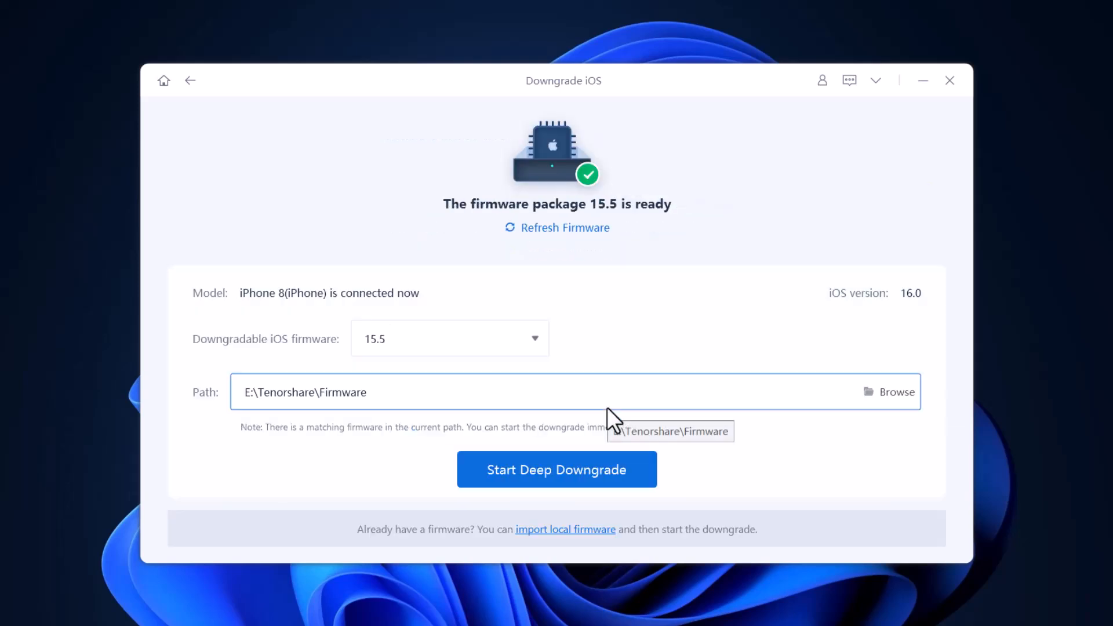
{"action": "mouse_move", "coordinate": [646, 231]}
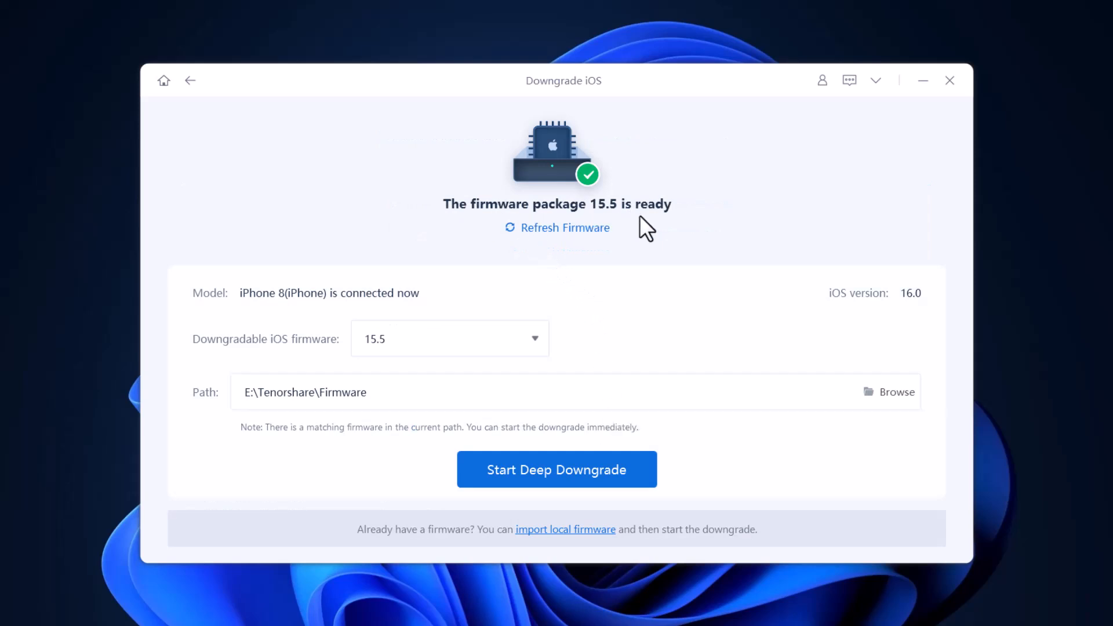
{"action": "mouse_move", "coordinate": [652, 233]}
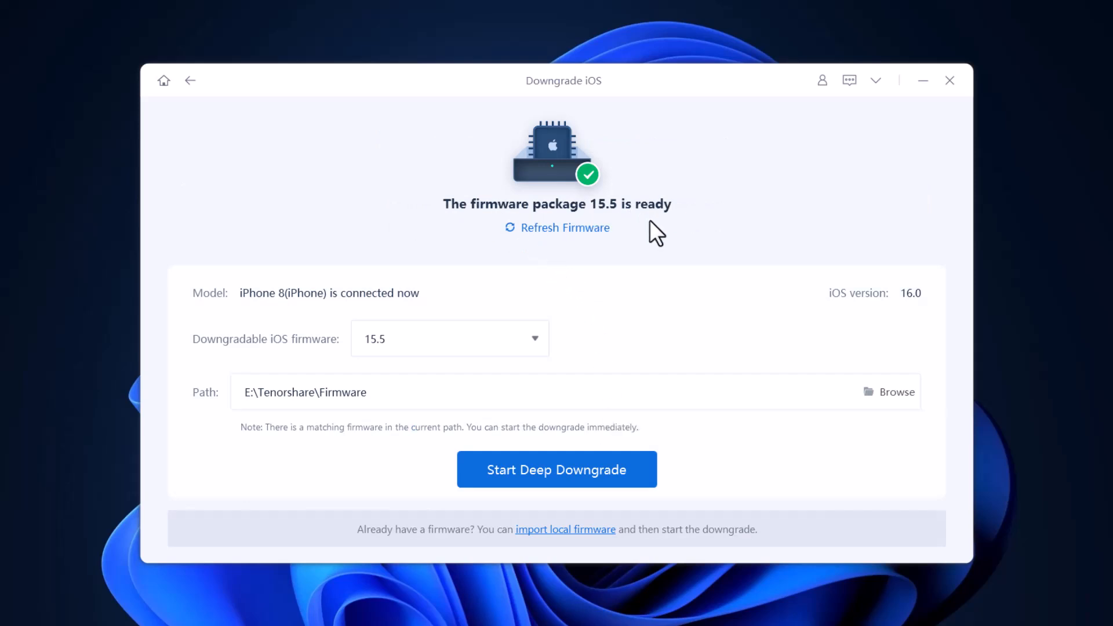
{"action": "mouse_move", "coordinate": [899, 319]}
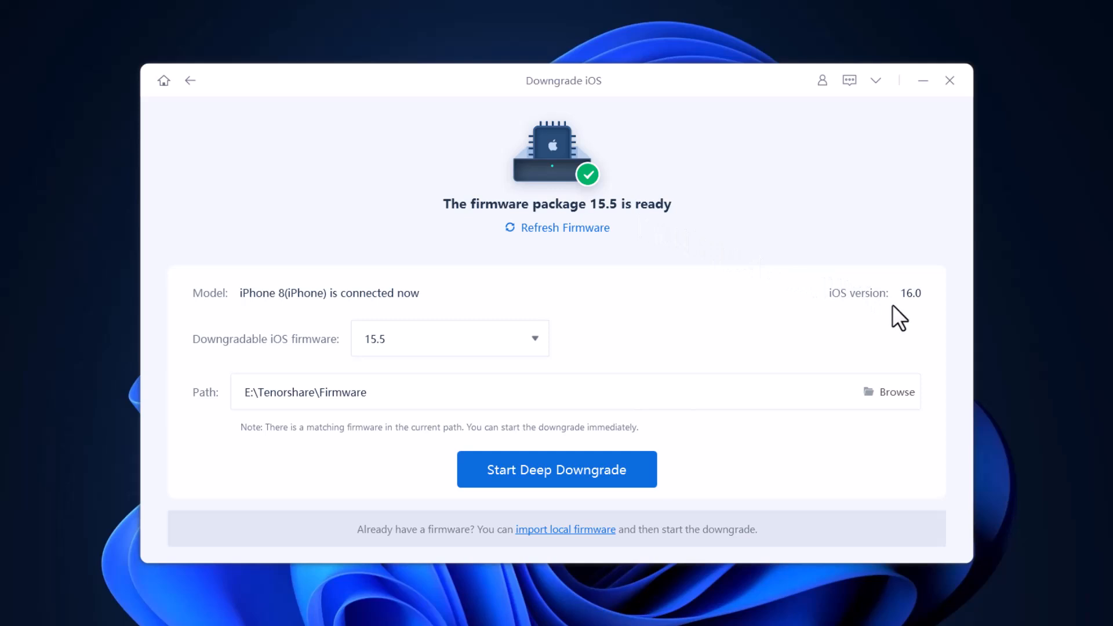
{"action": "mouse_move", "coordinate": [681, 464]}
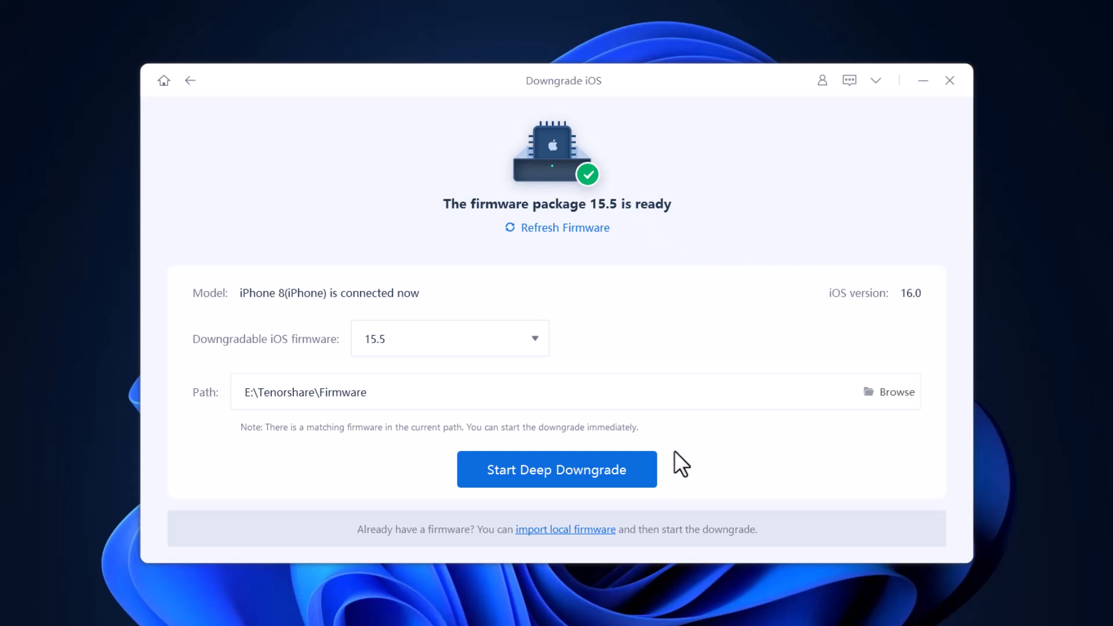
{"action": "left_click", "coordinate": [556, 469]}
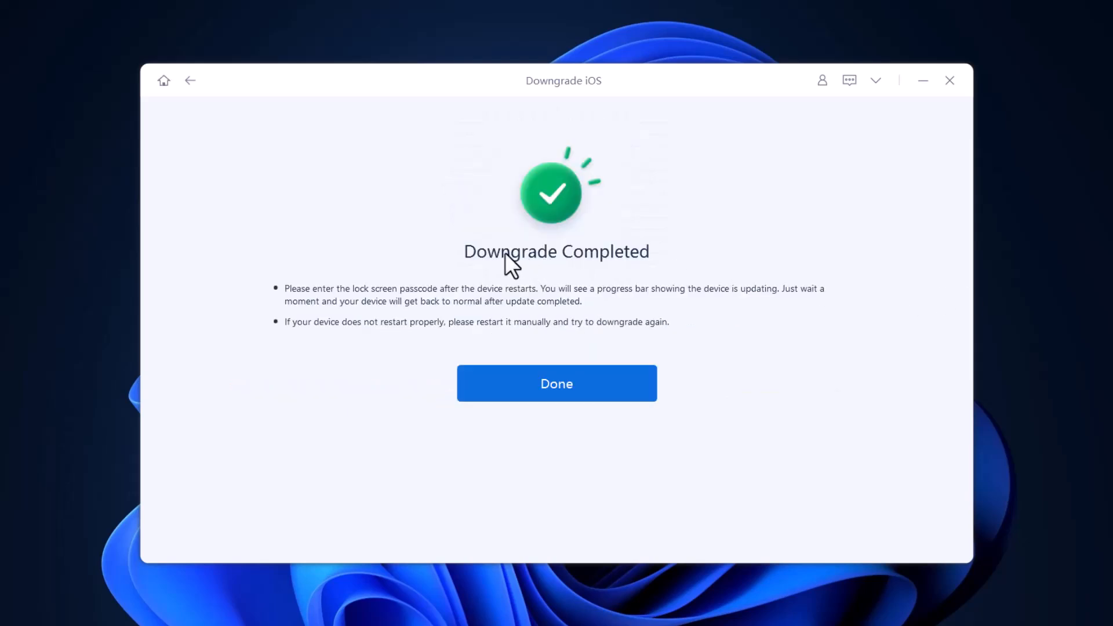
{"action": "mouse_move", "coordinate": [774, 320]}
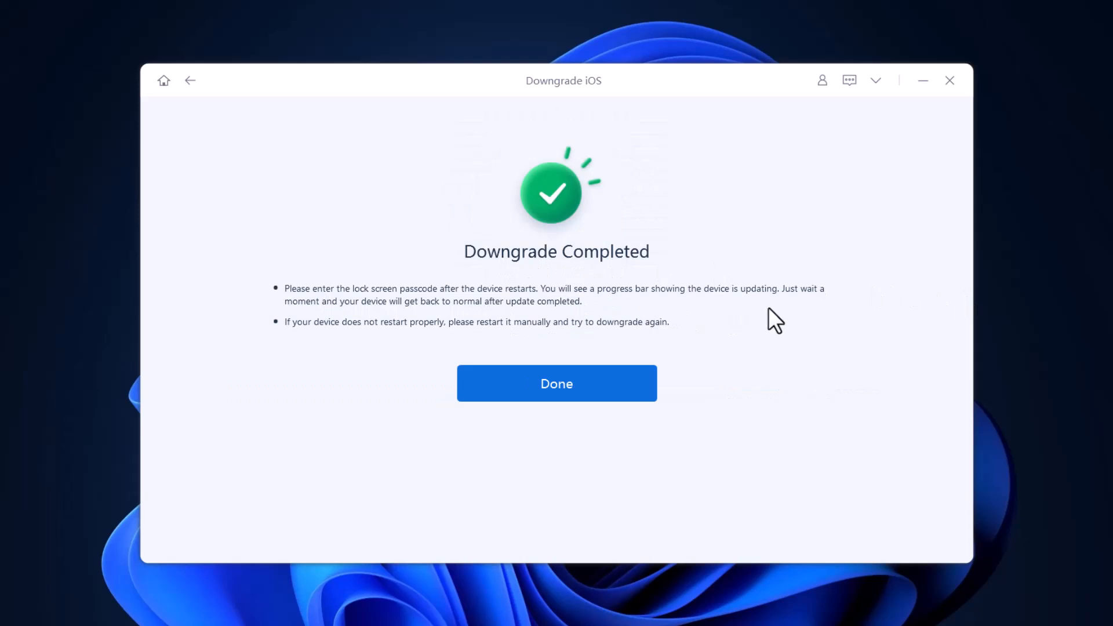
{"action": "mouse_move", "coordinate": [557, 328]}
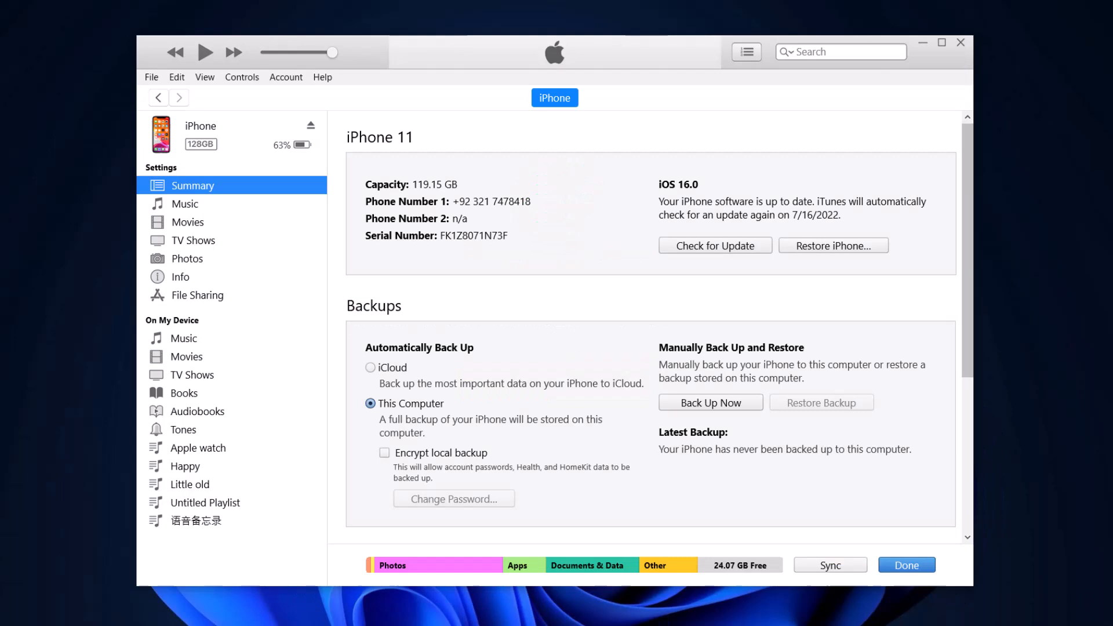
{"action": "mouse_move", "coordinate": [801, 250]}
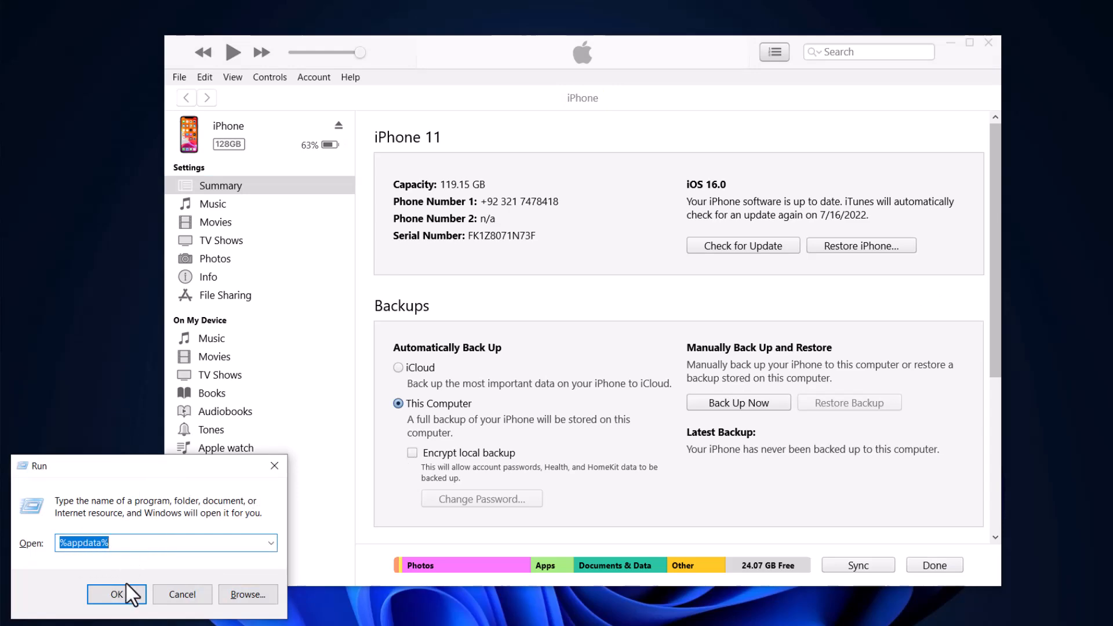
Step: Run %appdata% to open the AppData Roaming folder
{"action": "left_click", "coordinate": [116, 593]}
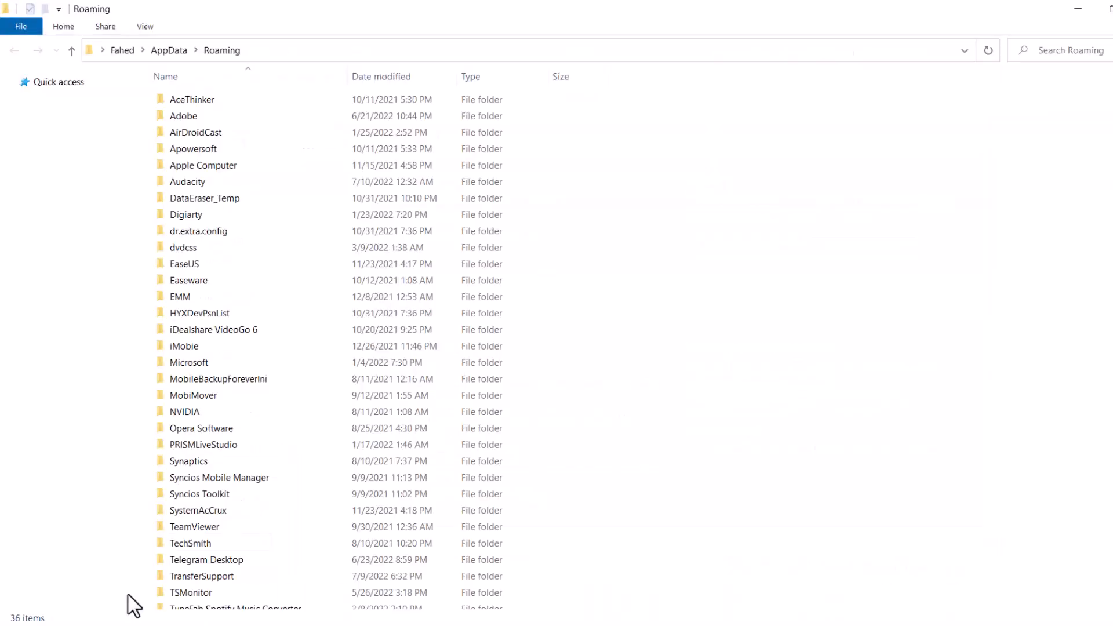
Step: Navigate through Apple Computer > MobileSync > Backup into the iPhone's backup folder
{"action": "left_click", "coordinate": [203, 165]}
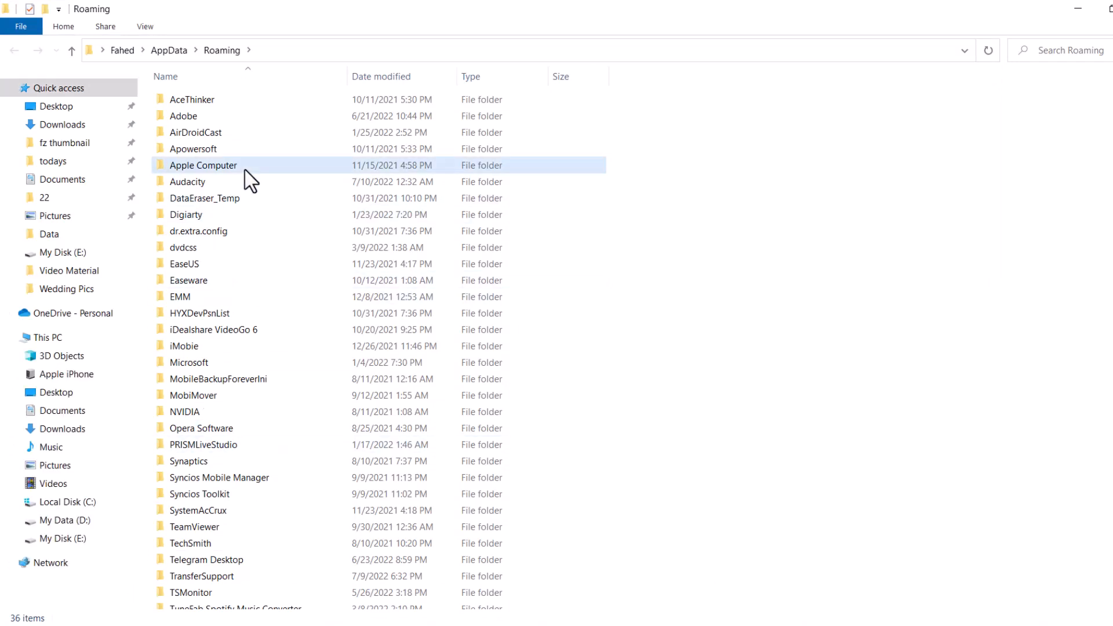
{"action": "double_click", "coordinate": [204, 164]}
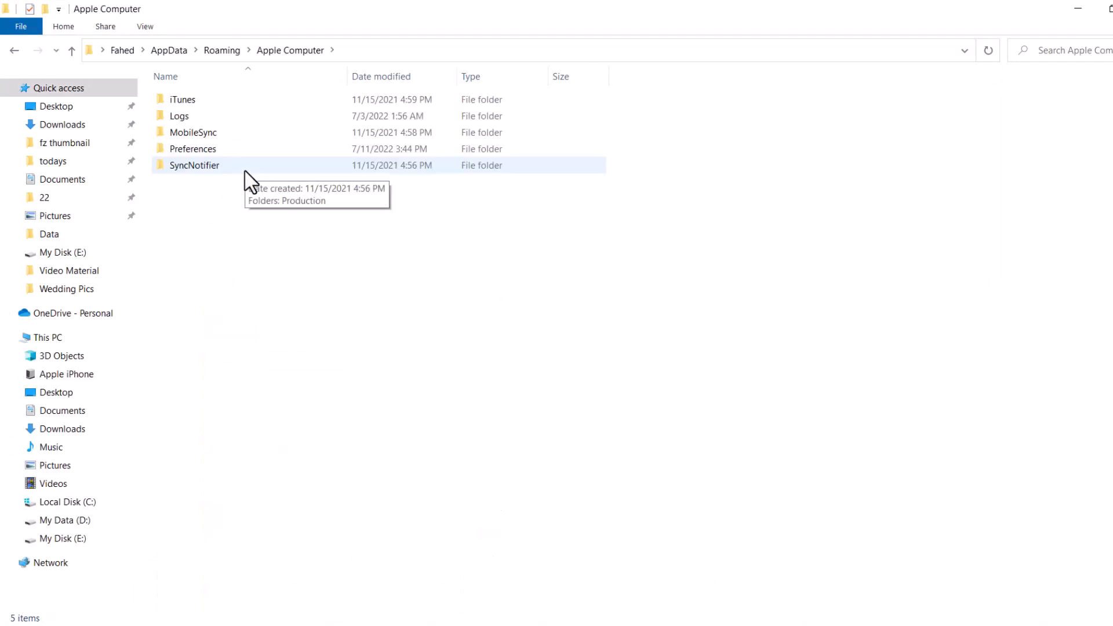
{"action": "double_click", "coordinate": [194, 133]}
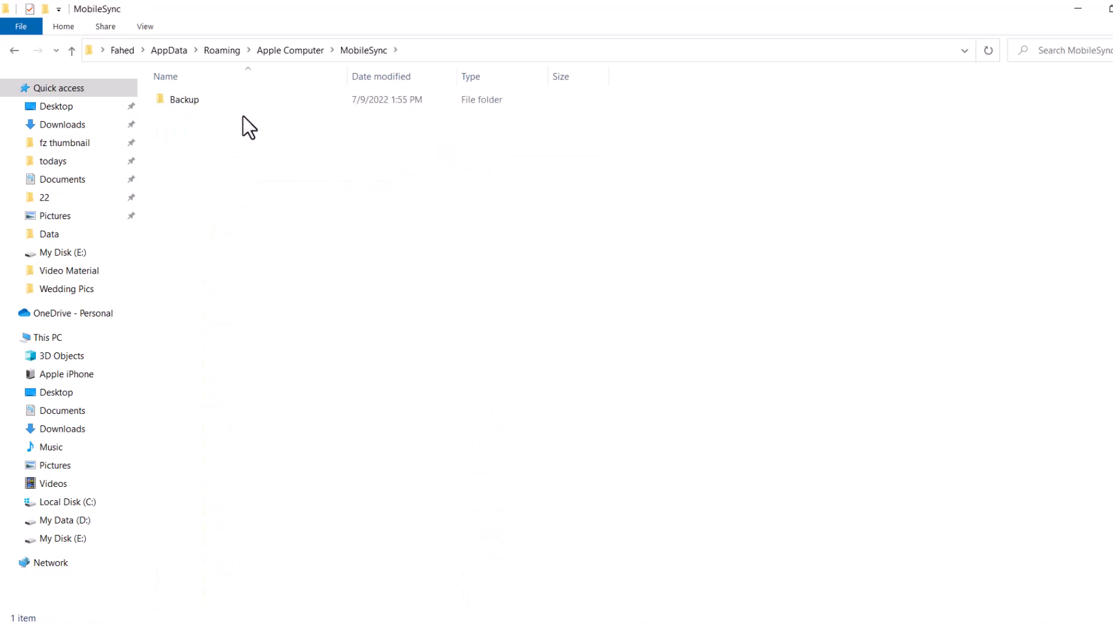
{"action": "double_click", "coordinate": [184, 98]}
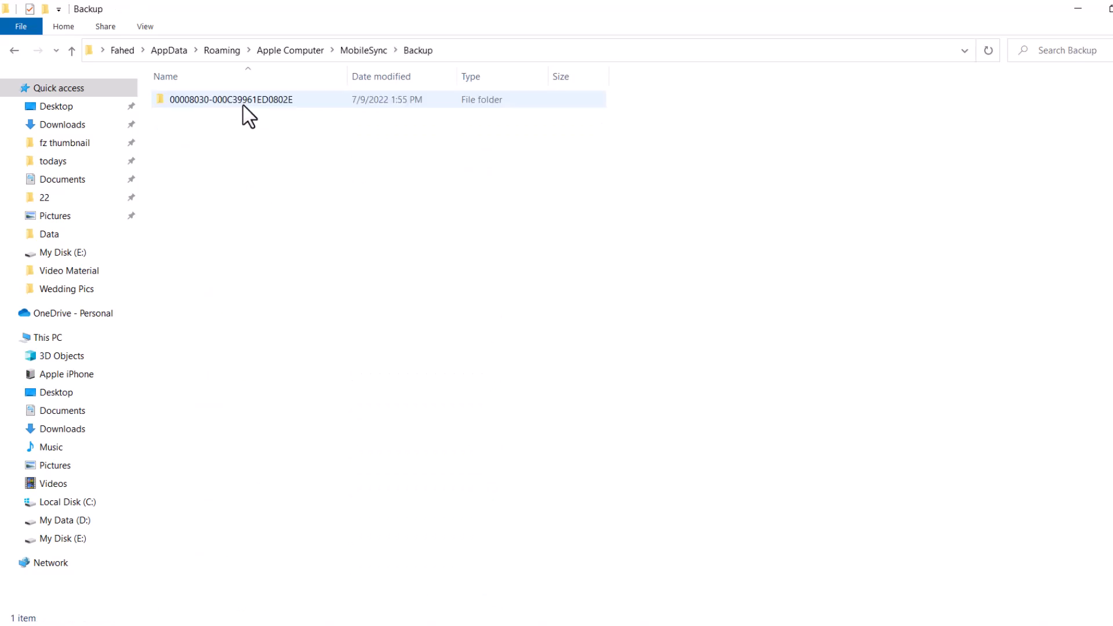
{"action": "double_click", "coordinate": [232, 99]}
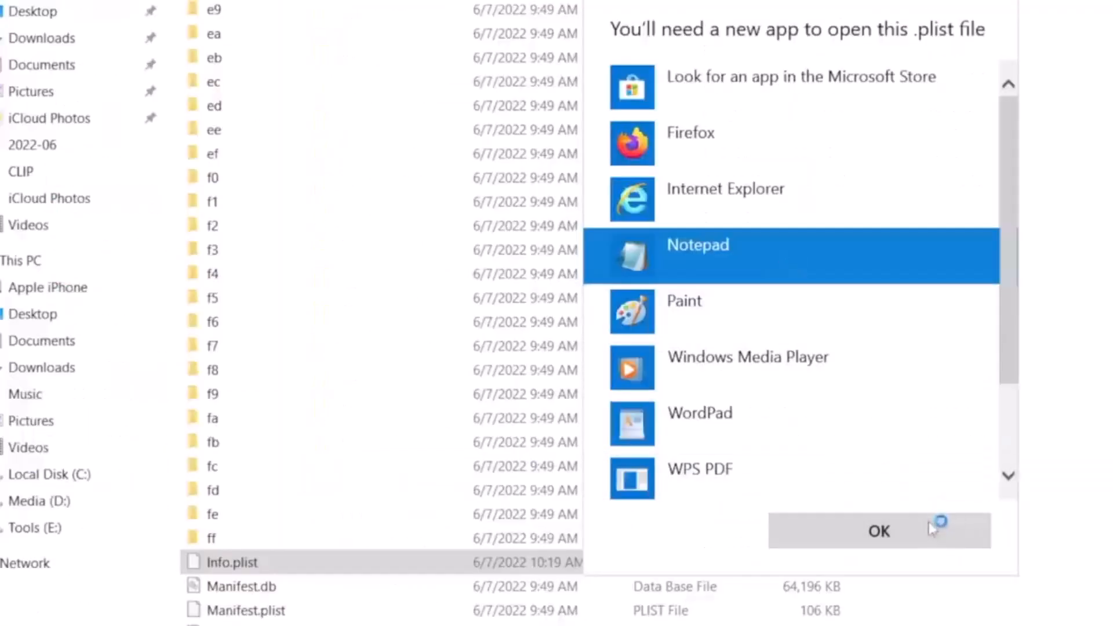
Step: Open Info.plist in Notepad and search for 'product' to reach the Product Version 16.0 entry
{"action": "left_click", "coordinate": [878, 531]}
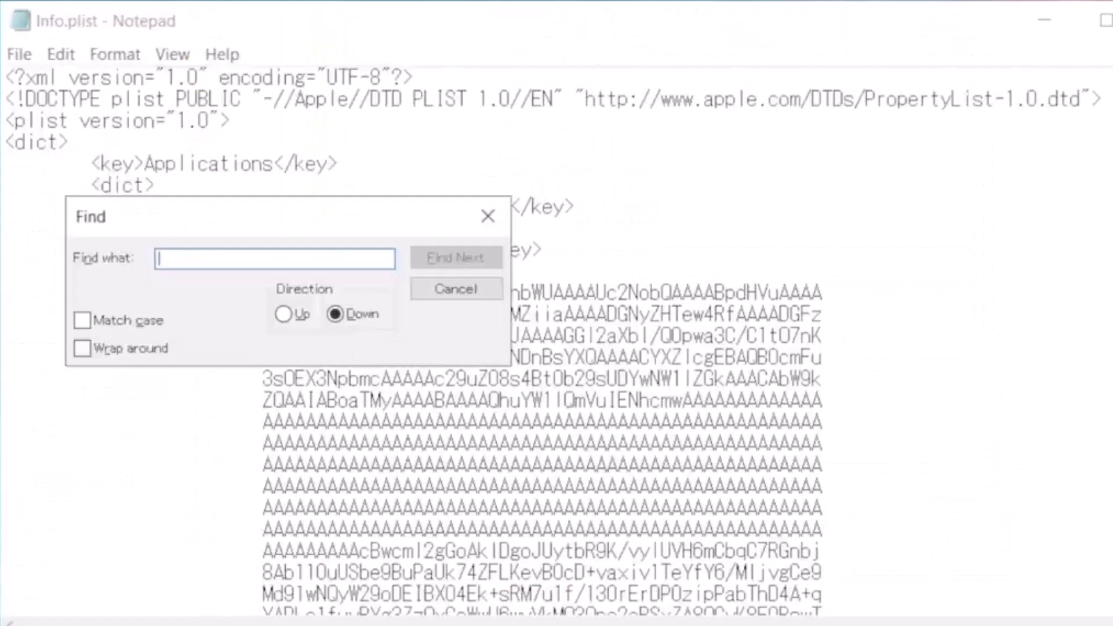
{"action": "type", "text": "product"}
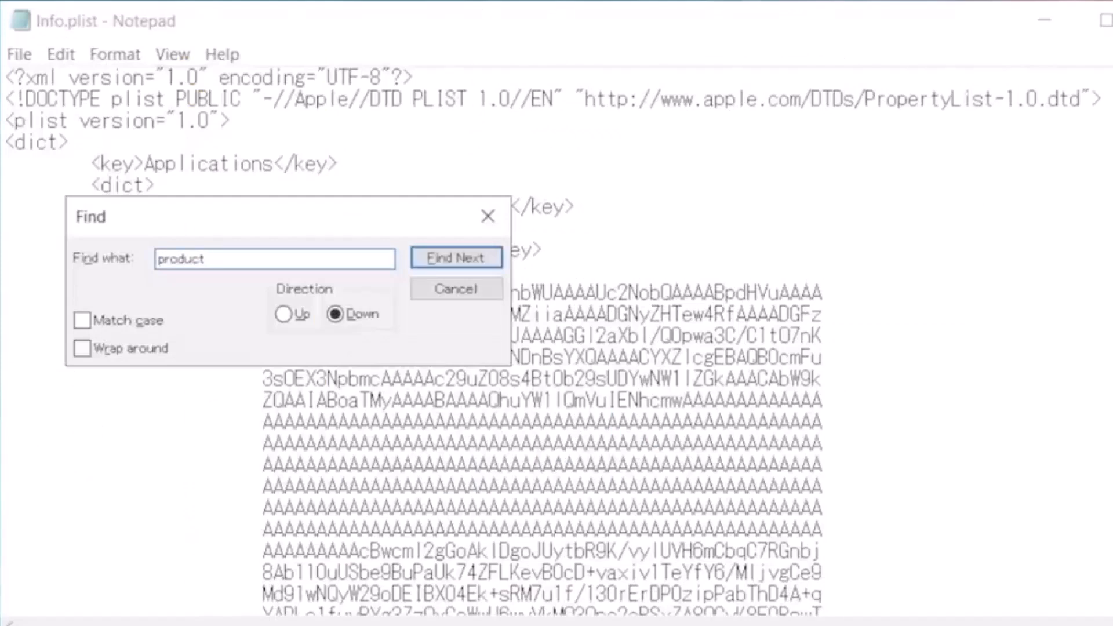
{"action": "left_click", "coordinate": [456, 257]}
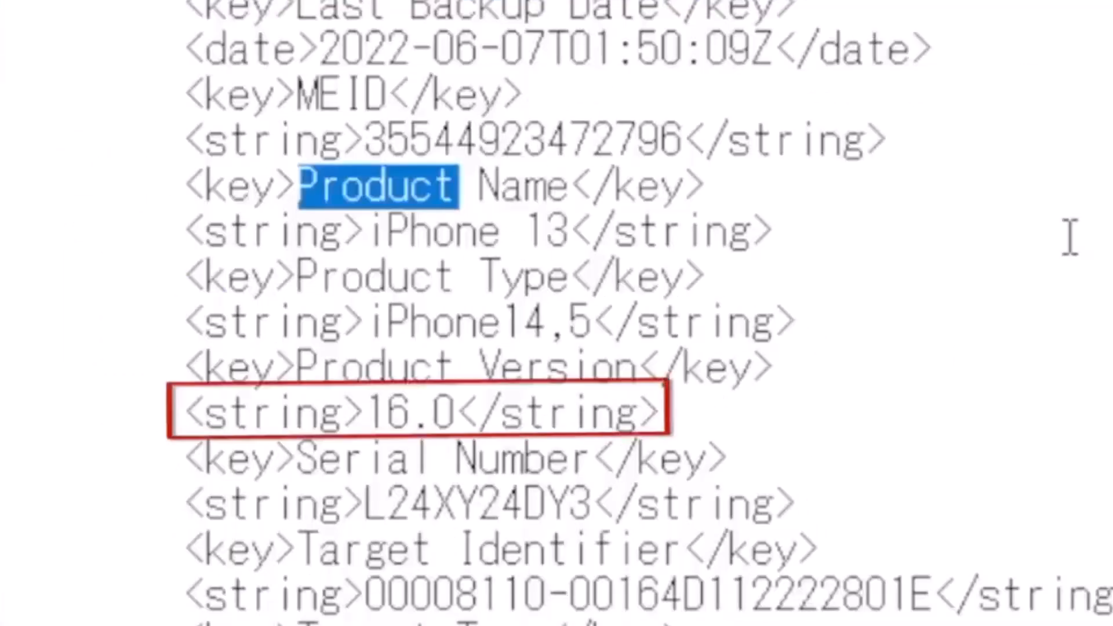
{"action": "mouse_move", "coordinate": [401, 411]}
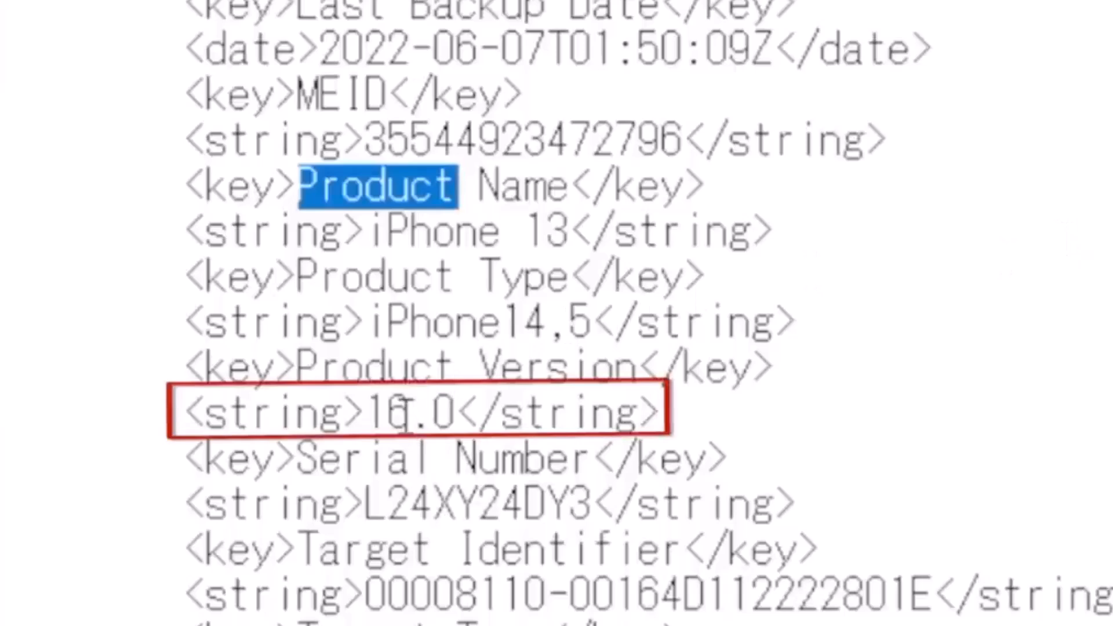